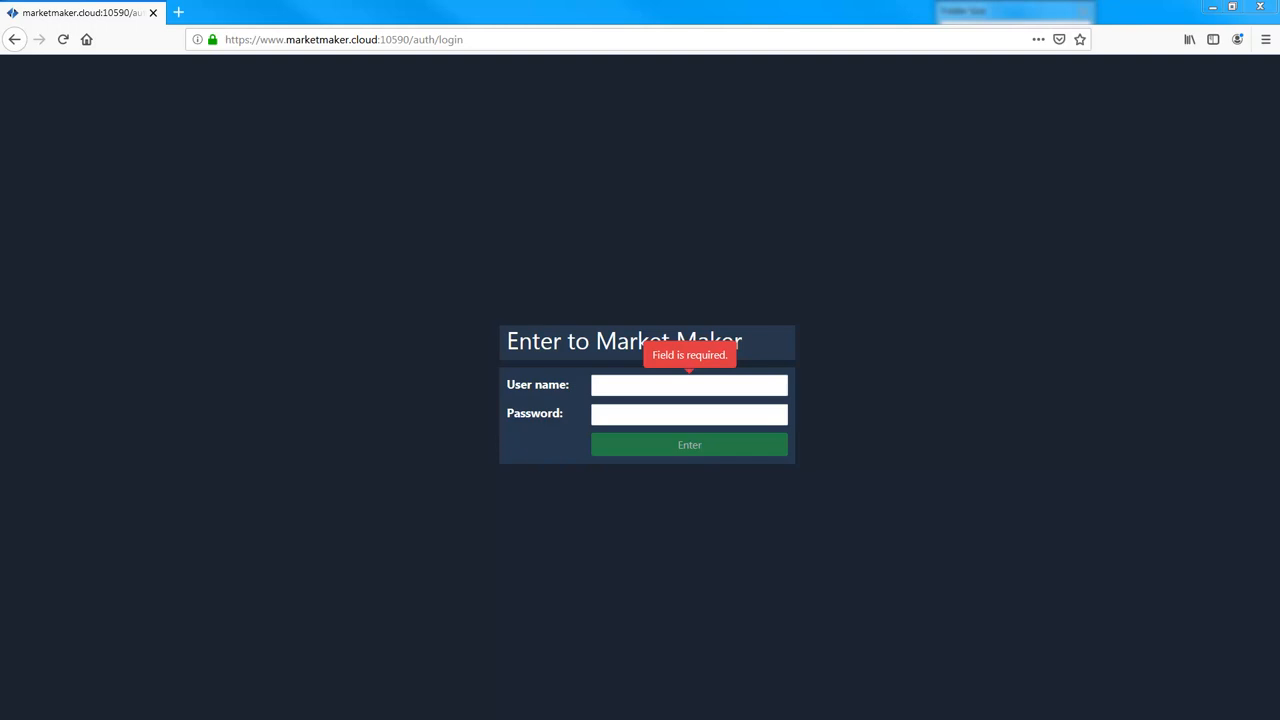
pyautogui.moveTo(580, 560)
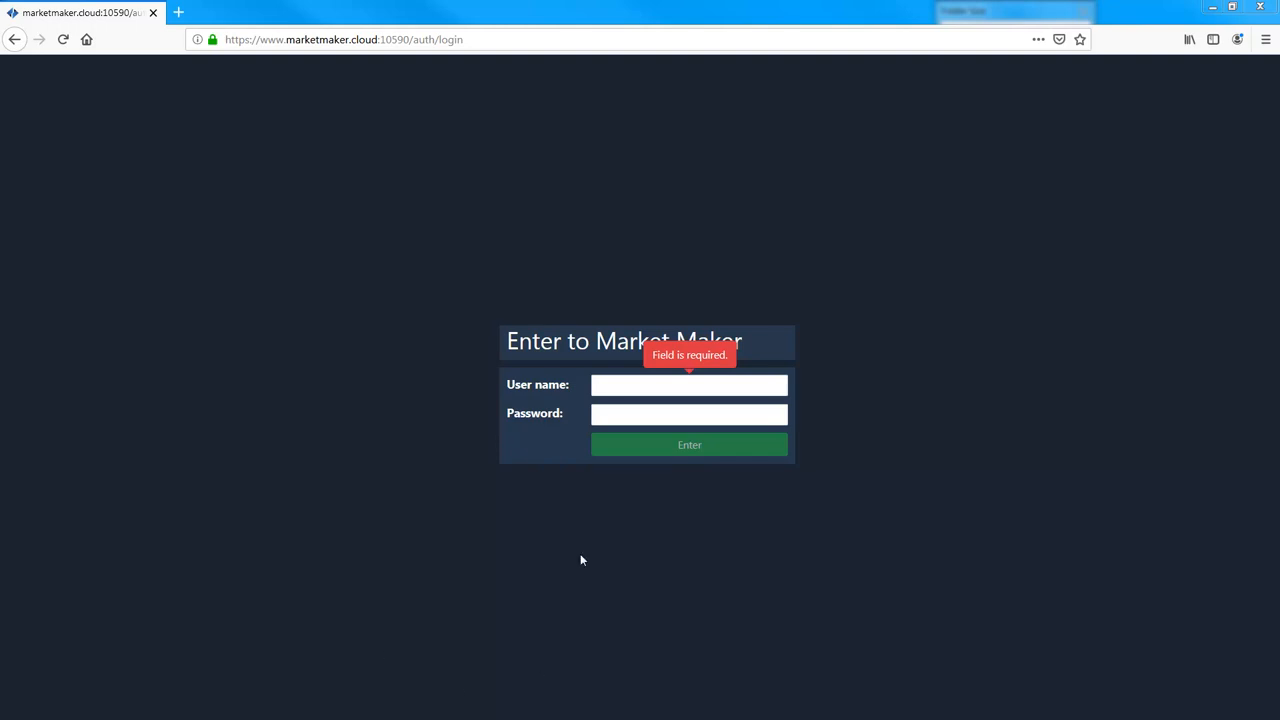
# Log in with the saved user name and entered password
pyautogui.click(688, 384)
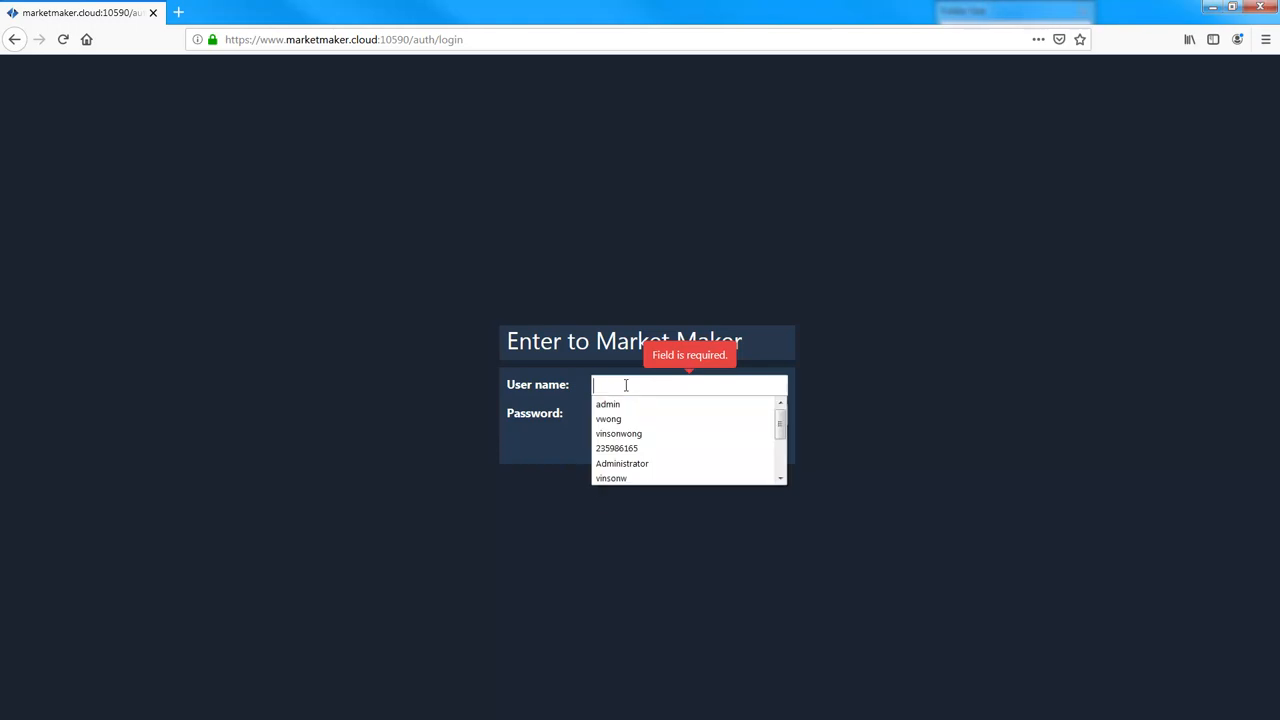
pyautogui.click(618, 432)
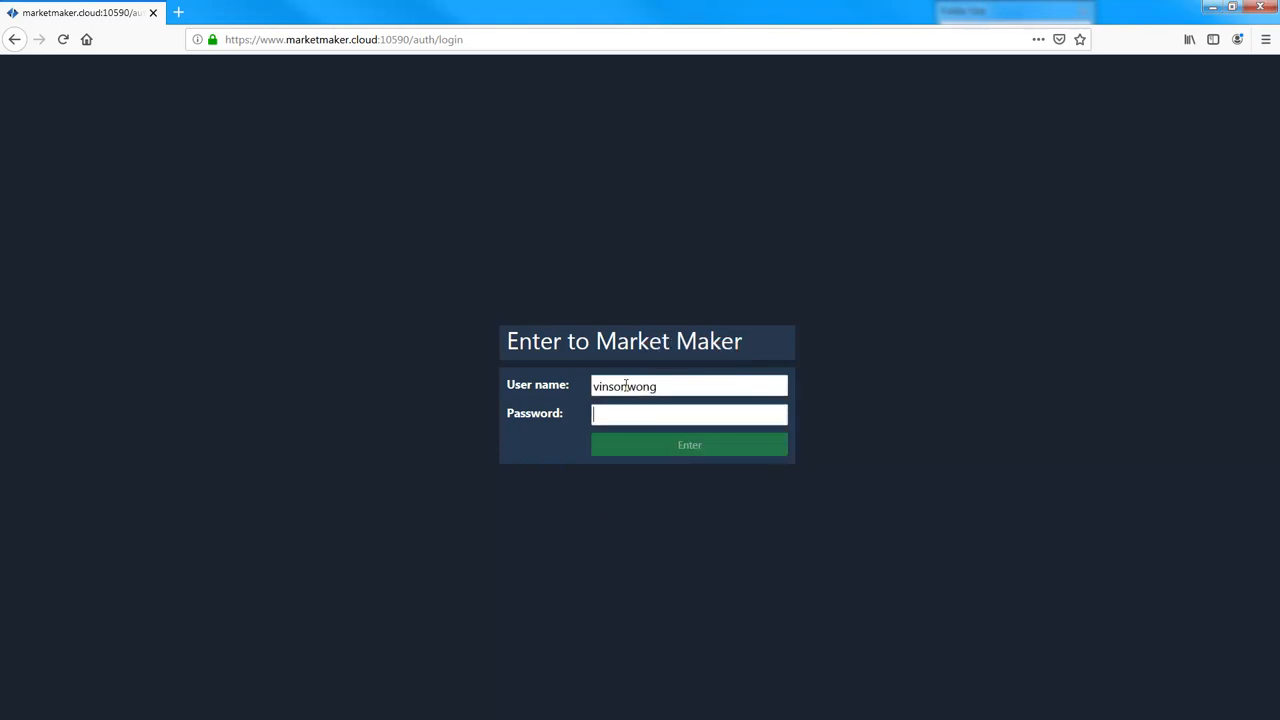
pyautogui.click(688, 444)
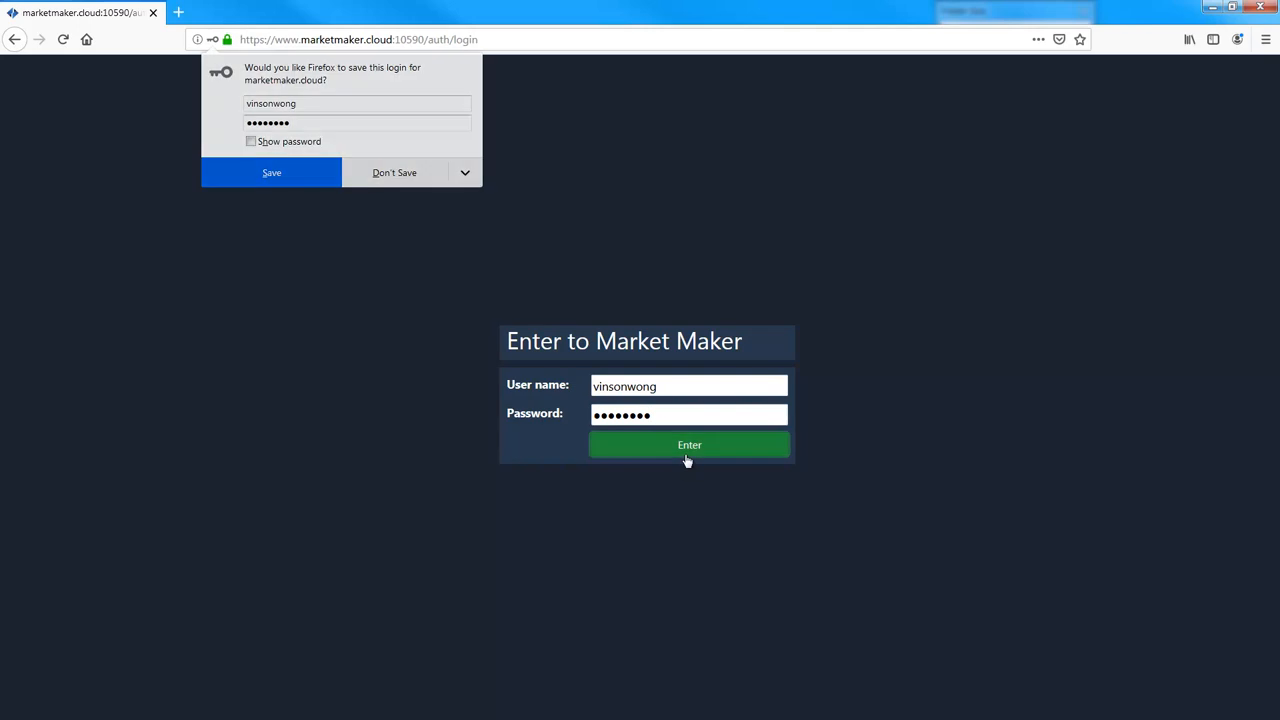
pyautogui.click(688, 444)
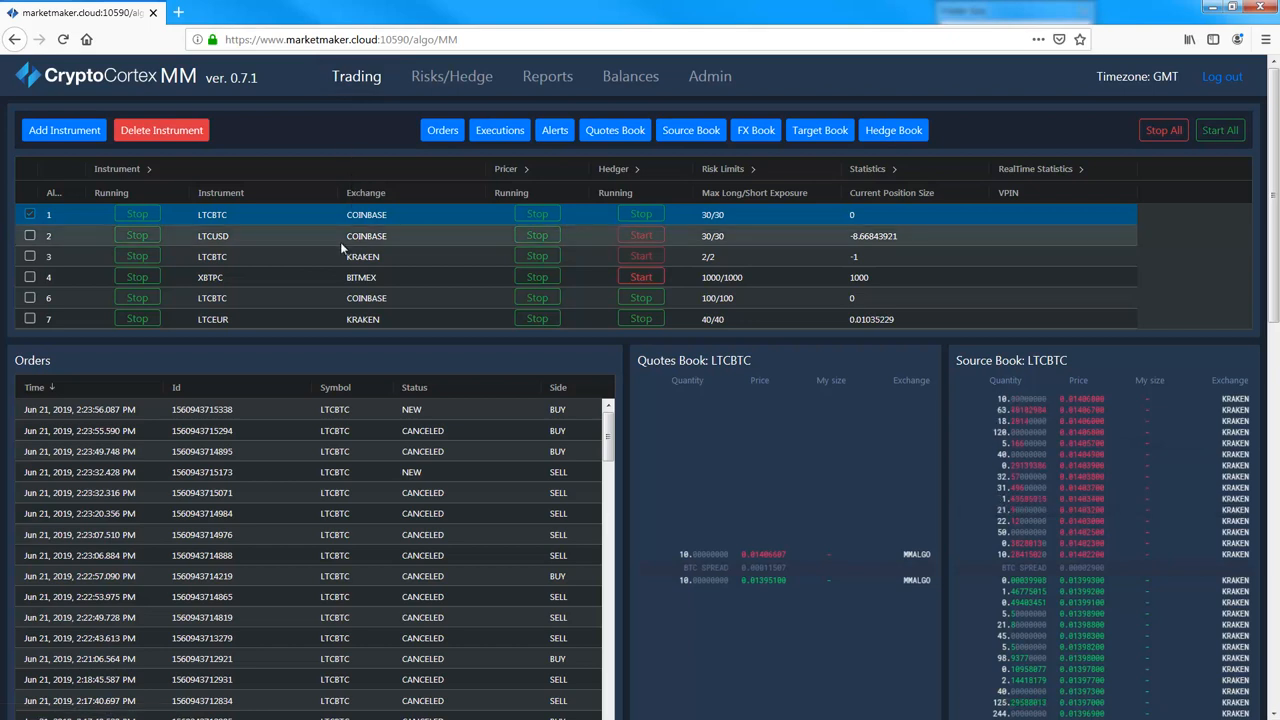
# Select the LTCUSD instrument to show its orders, quotes book and source book
pyautogui.click(250, 236)
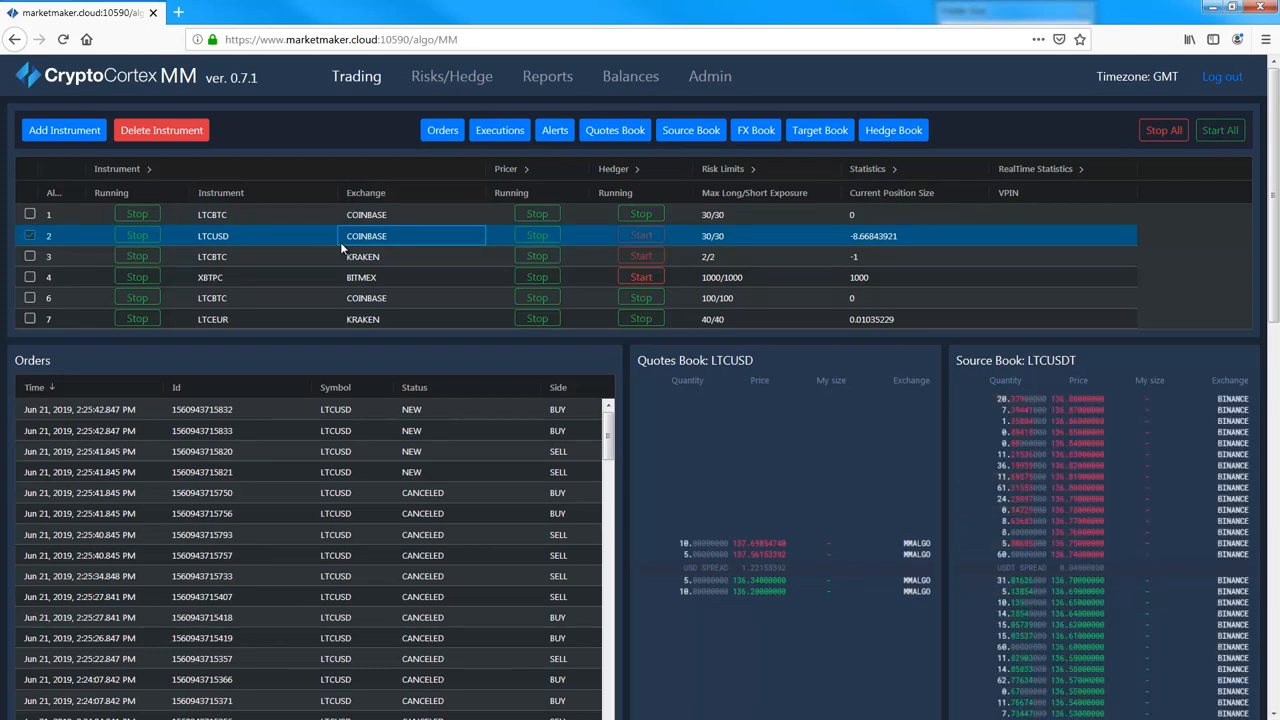
pyautogui.moveTo(364, 354)
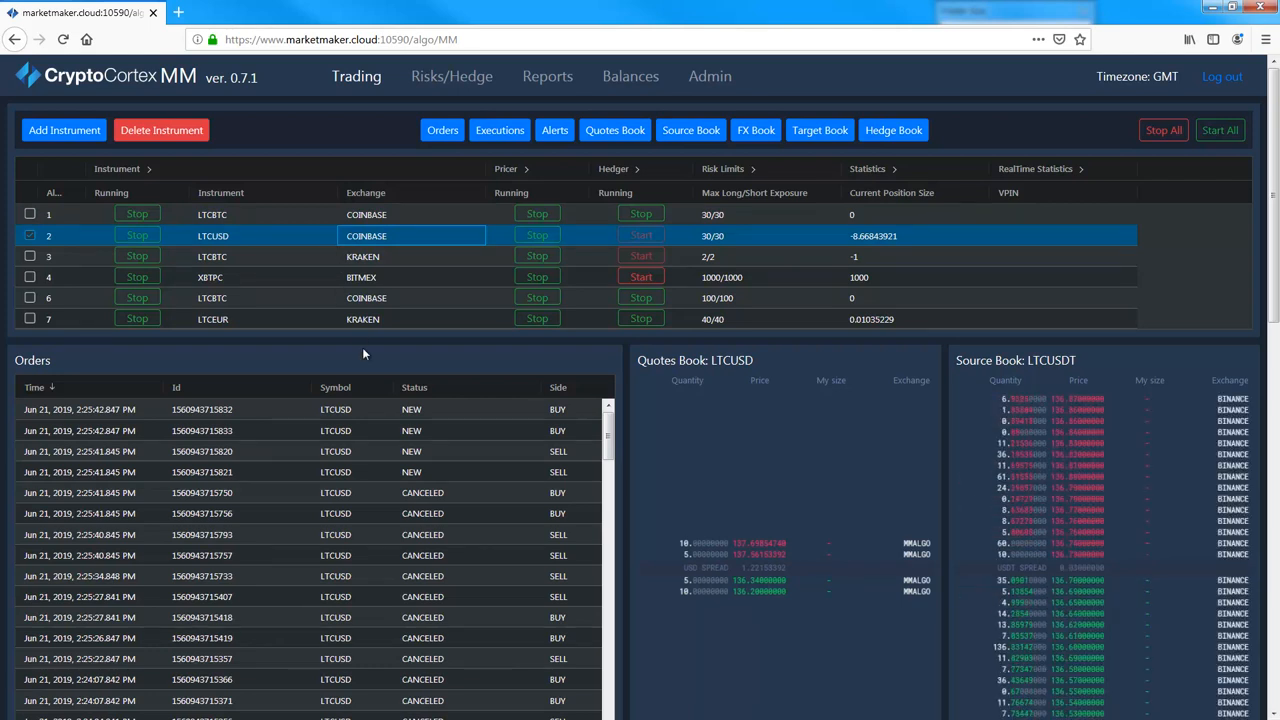
pyautogui.moveTo(380, 376)
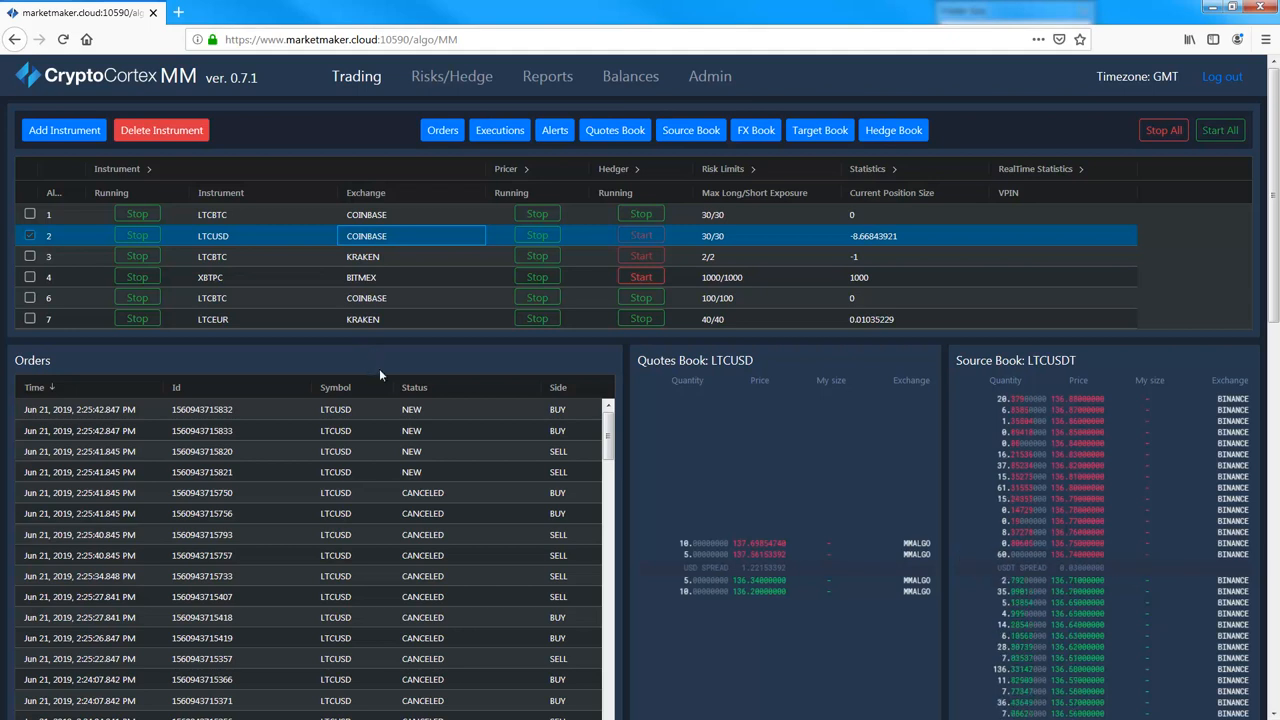
pyautogui.scroll(-3)
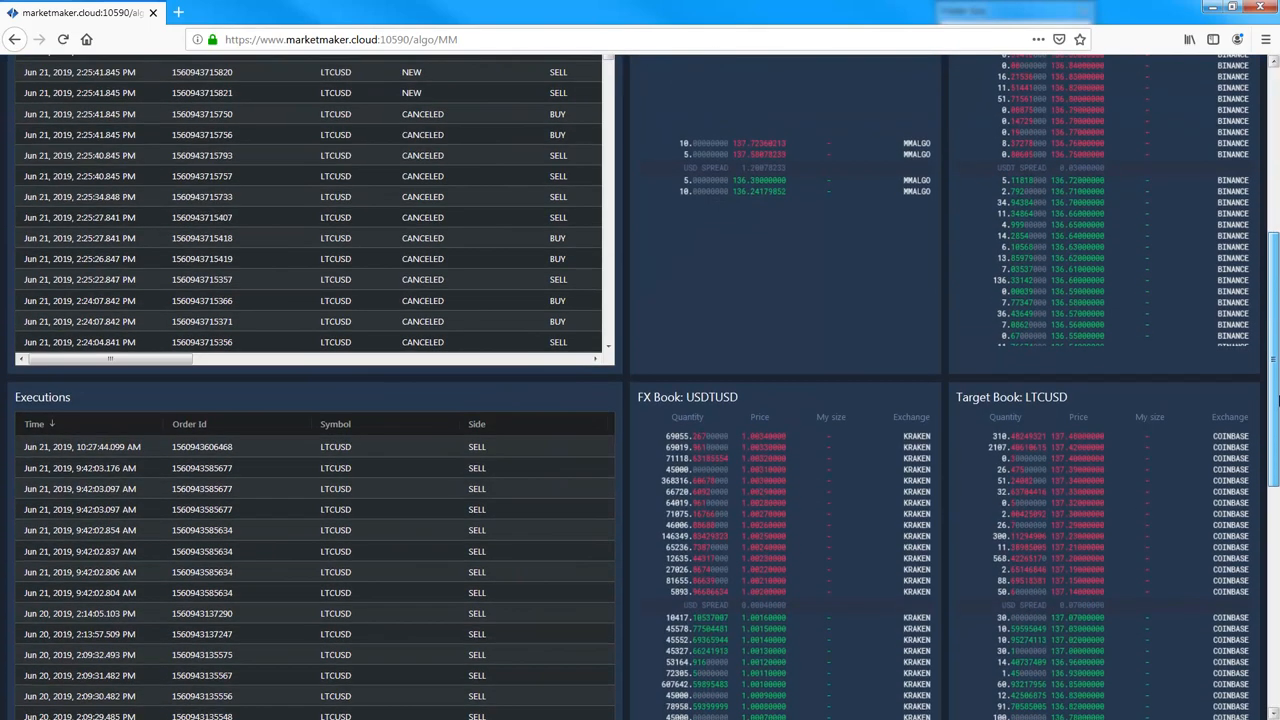
pyautogui.scroll(-3)
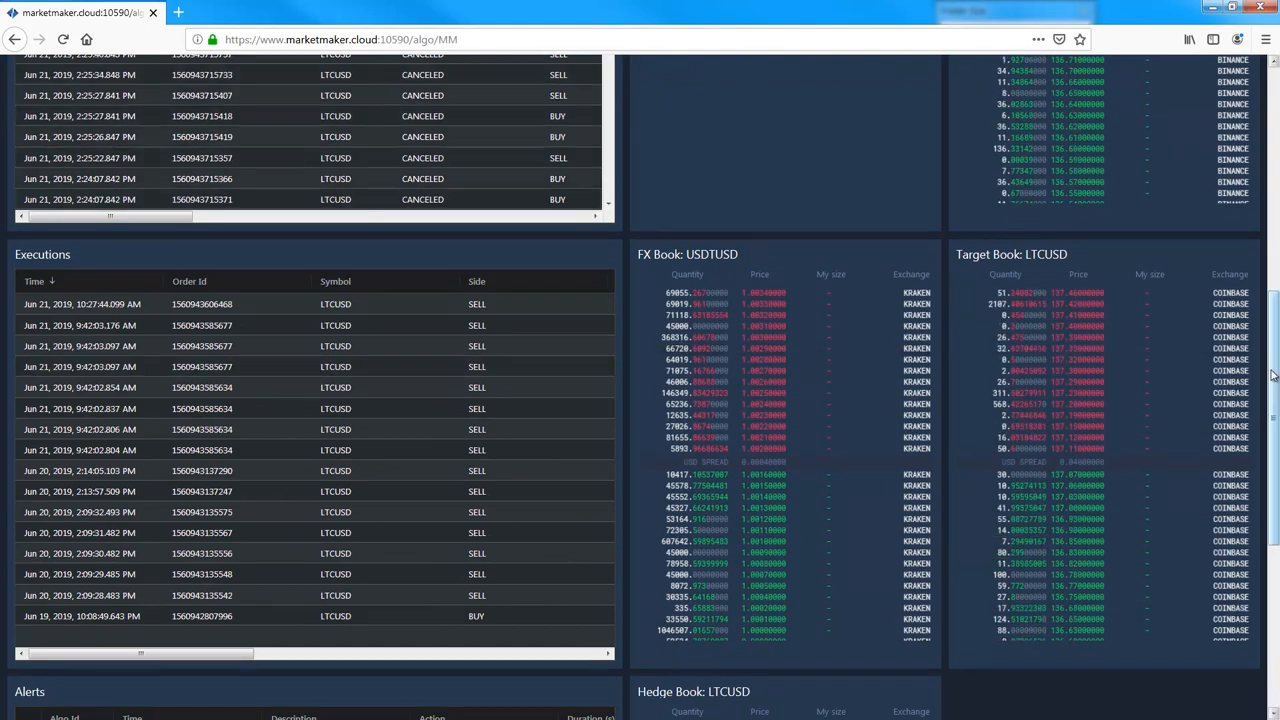
pyautogui.scroll(-3)
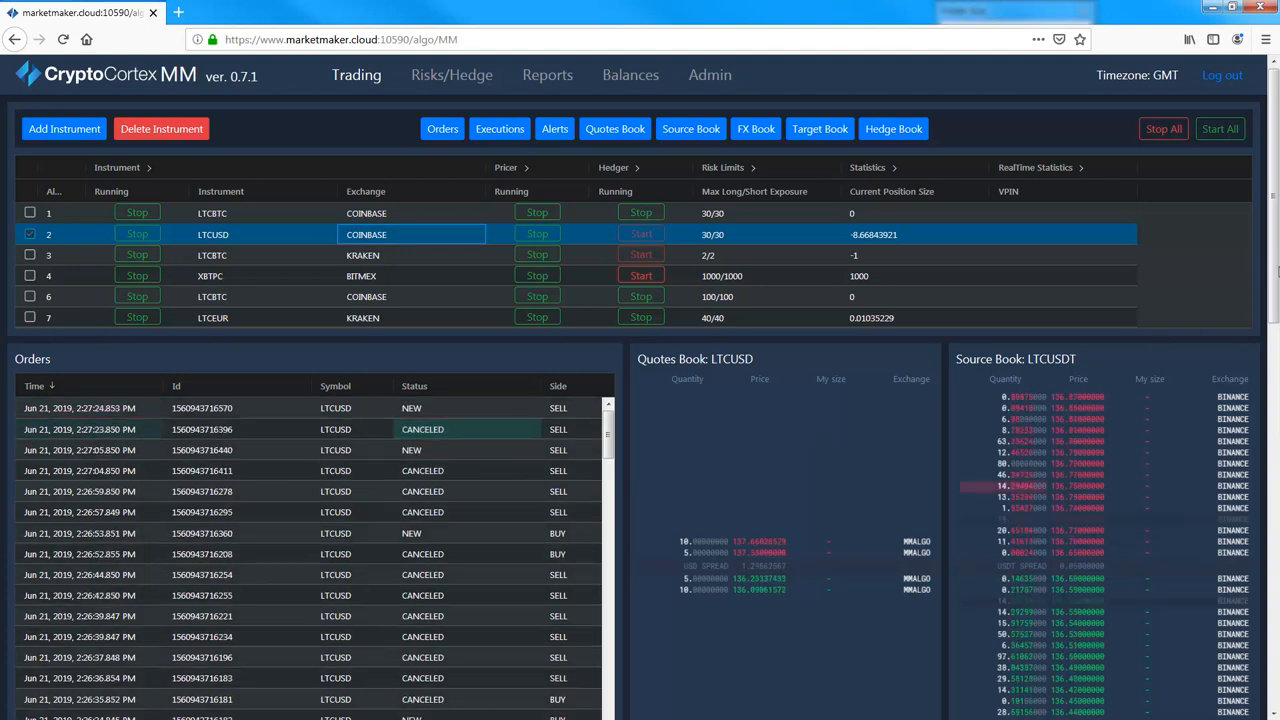
pyautogui.scroll(-3)
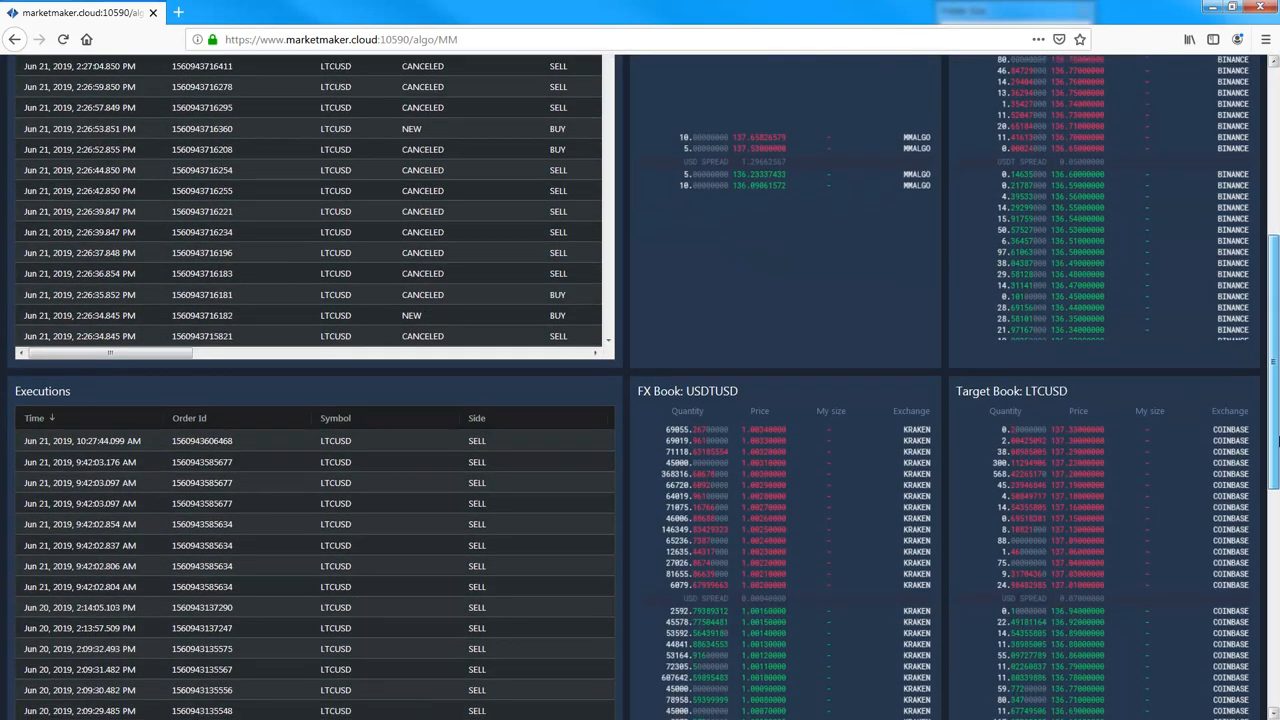
pyautogui.scroll(-3)
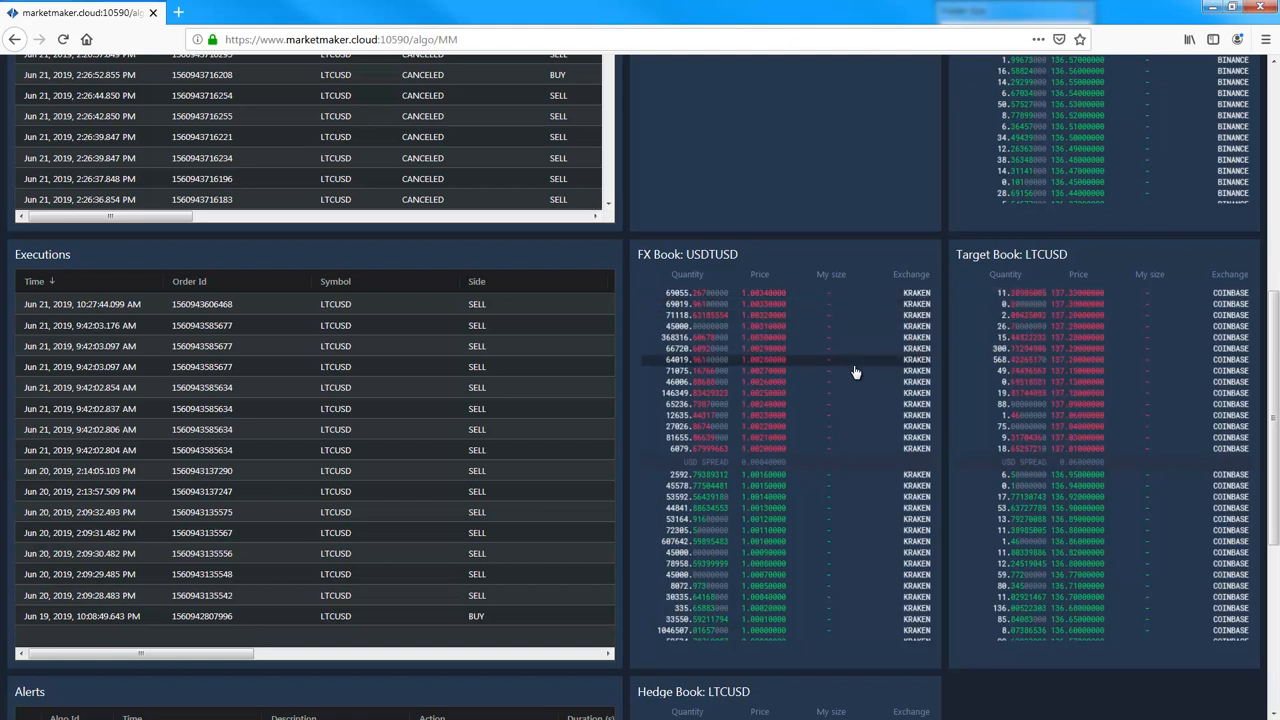
pyautogui.moveTo(818, 372)
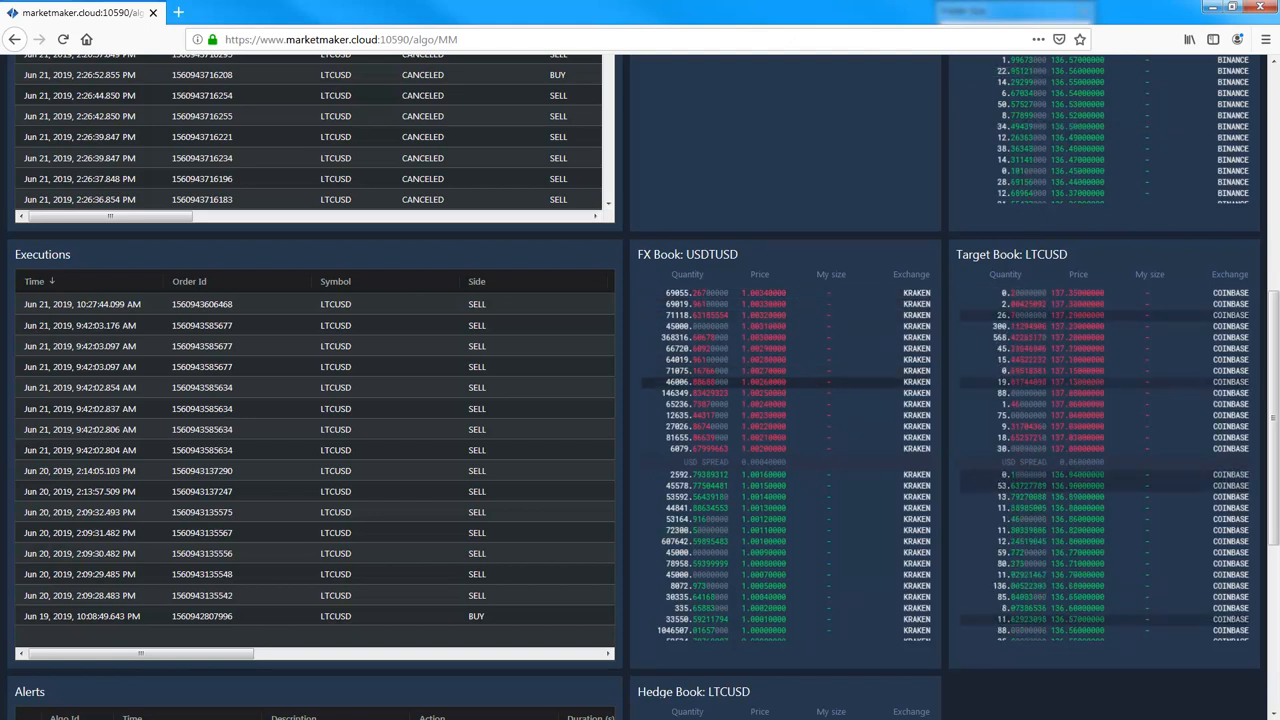
pyautogui.scroll(-3)
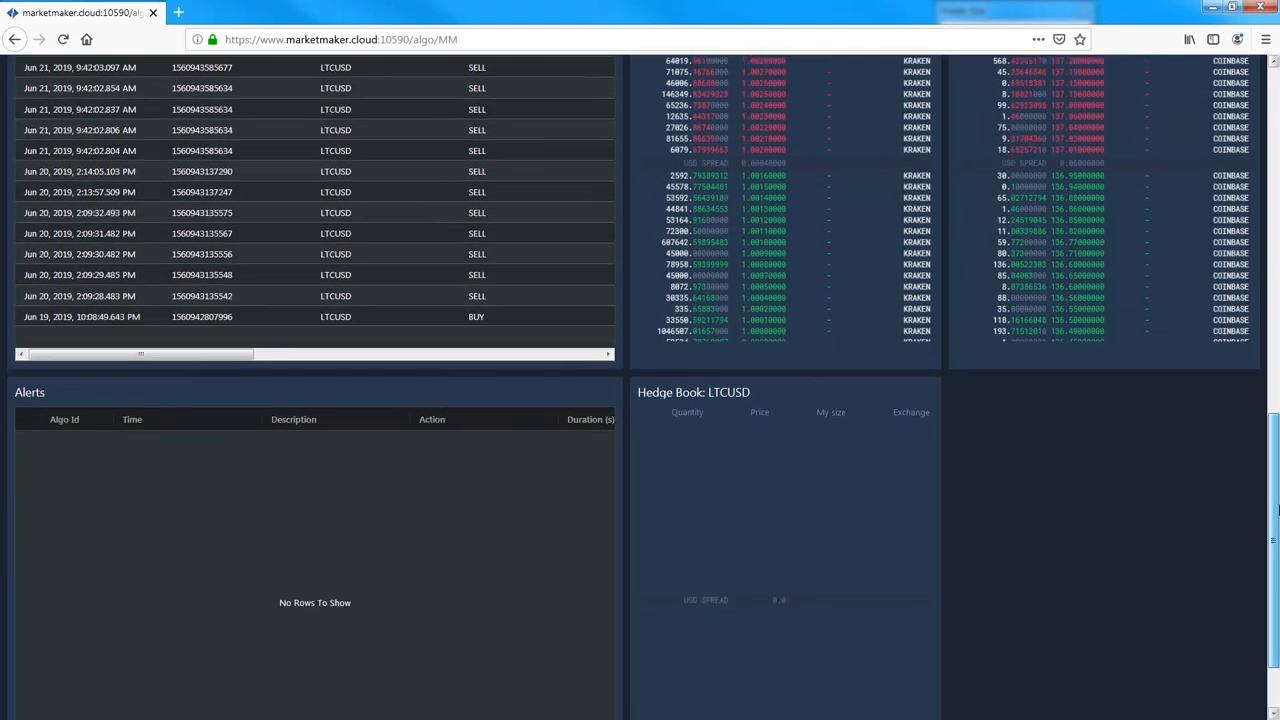
pyautogui.scroll(-3)
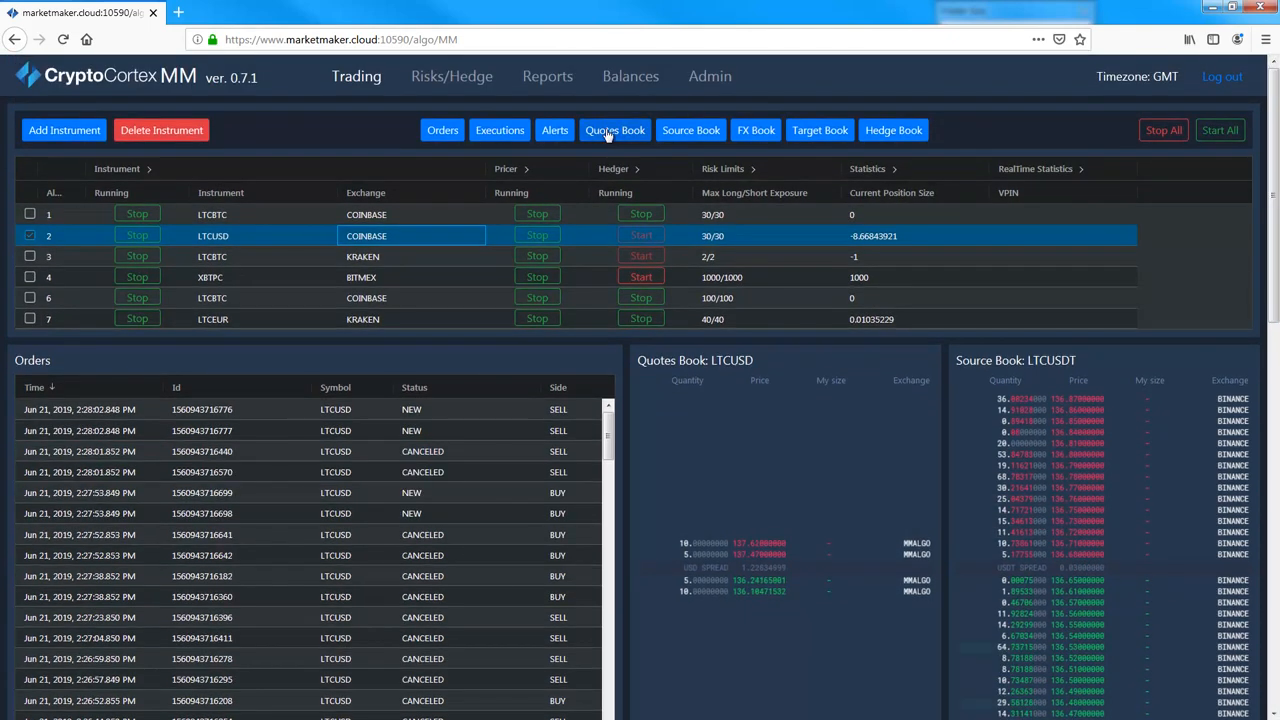
pyautogui.click(500, 130)
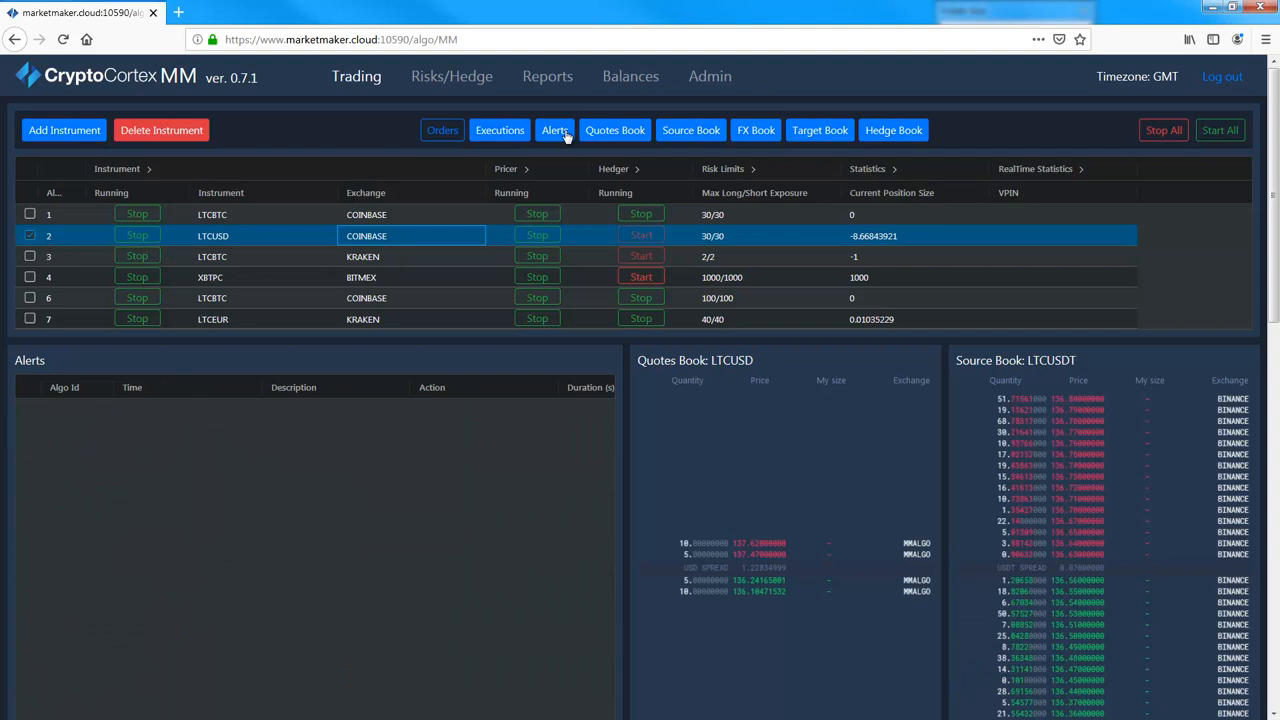
pyautogui.click(756, 130)
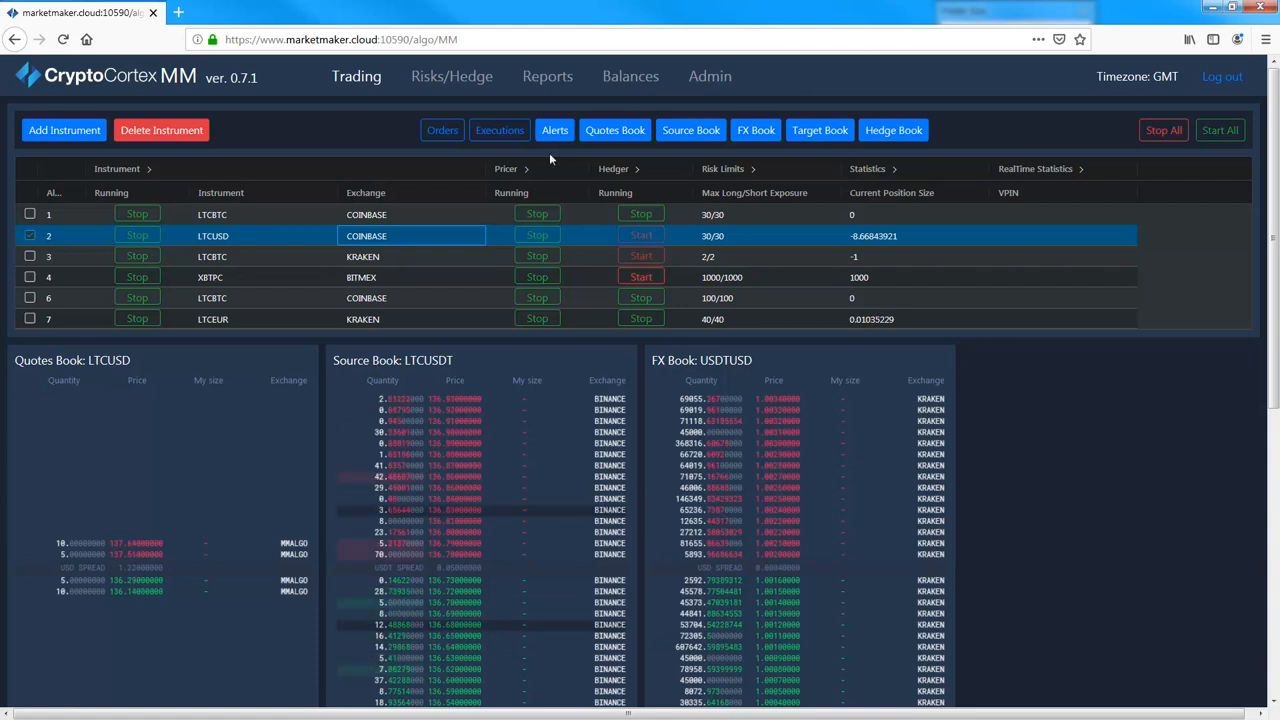
pyautogui.click(554, 130)
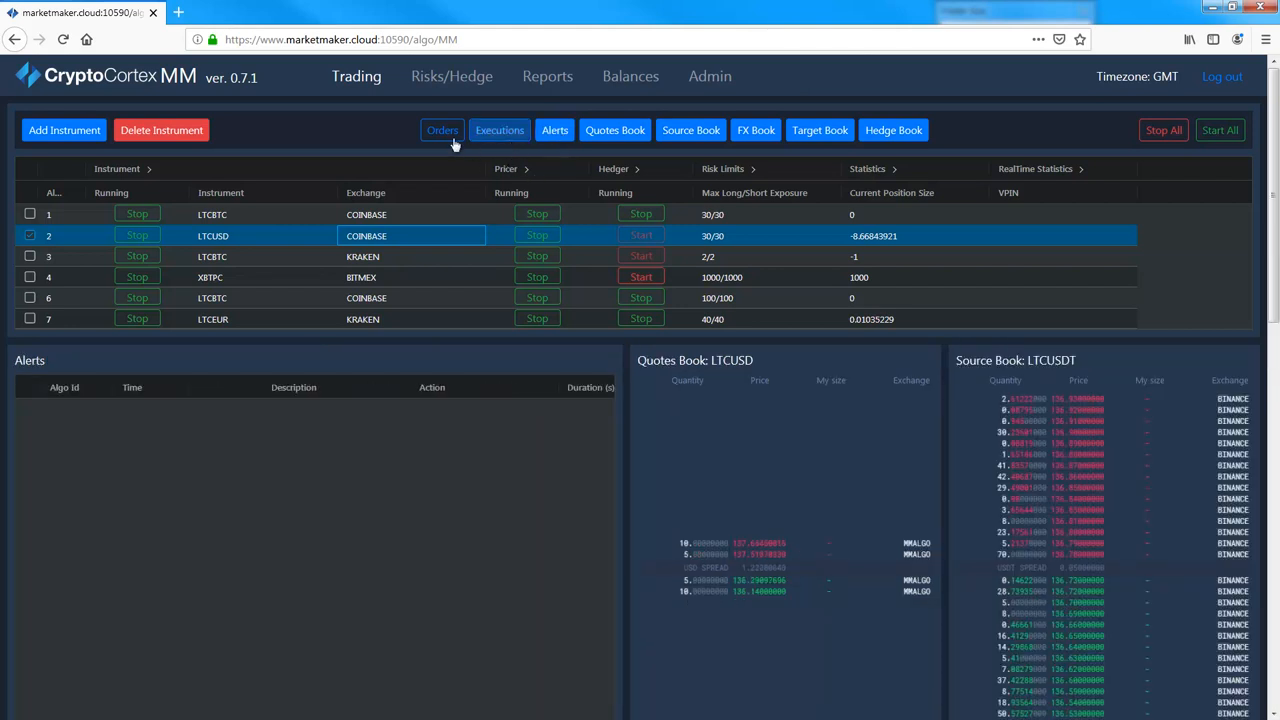
pyautogui.click(442, 130)
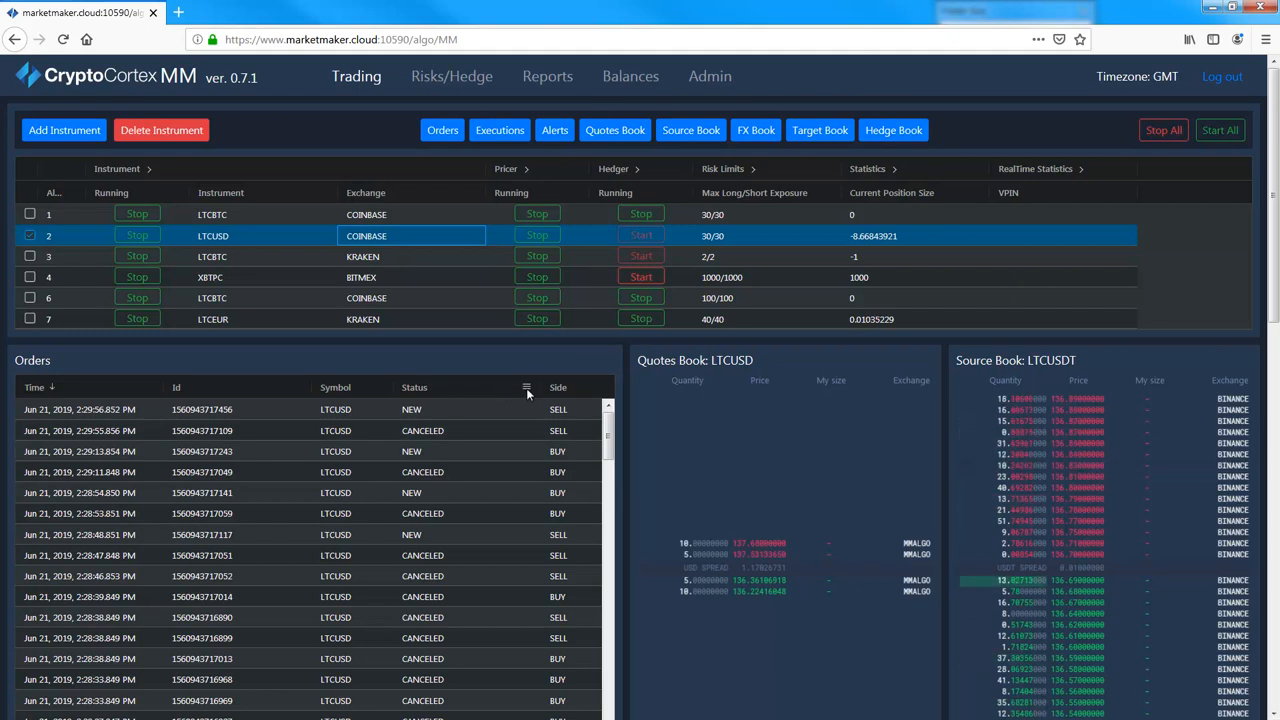
# Filter the Orders Status column to Equals 'NEW'
pyautogui.click(528, 390)
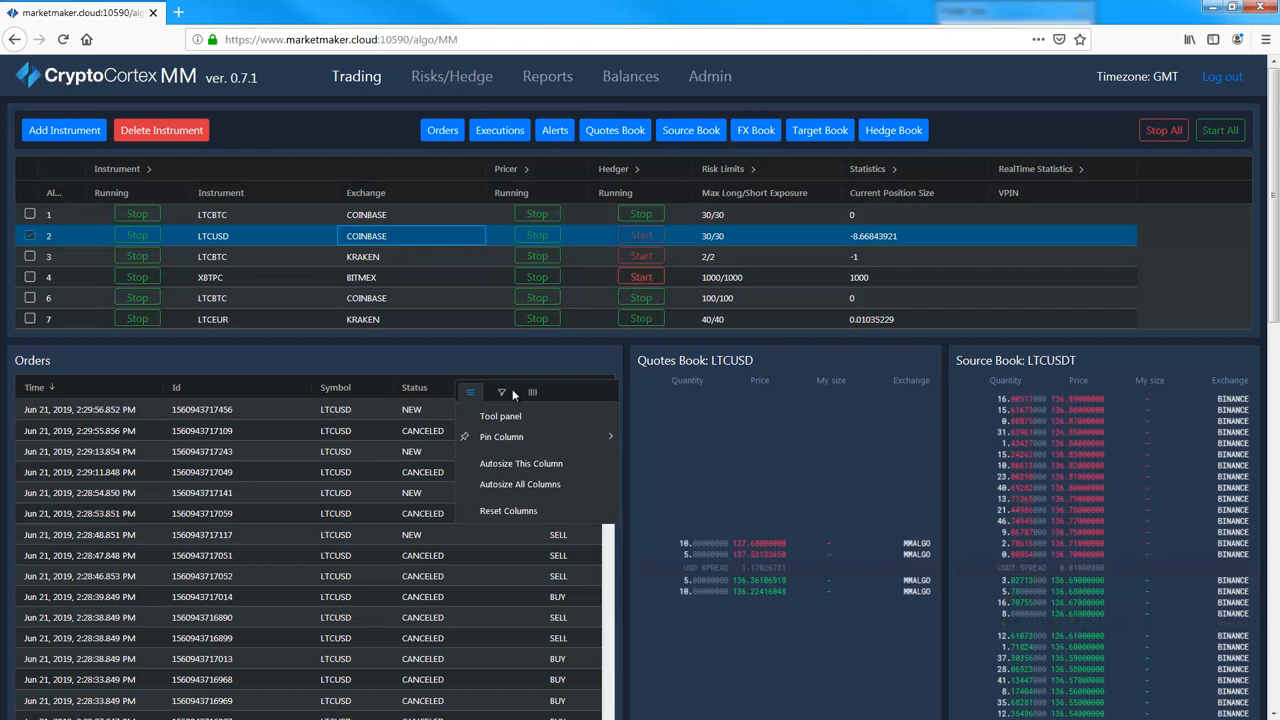
pyautogui.click(500, 390)
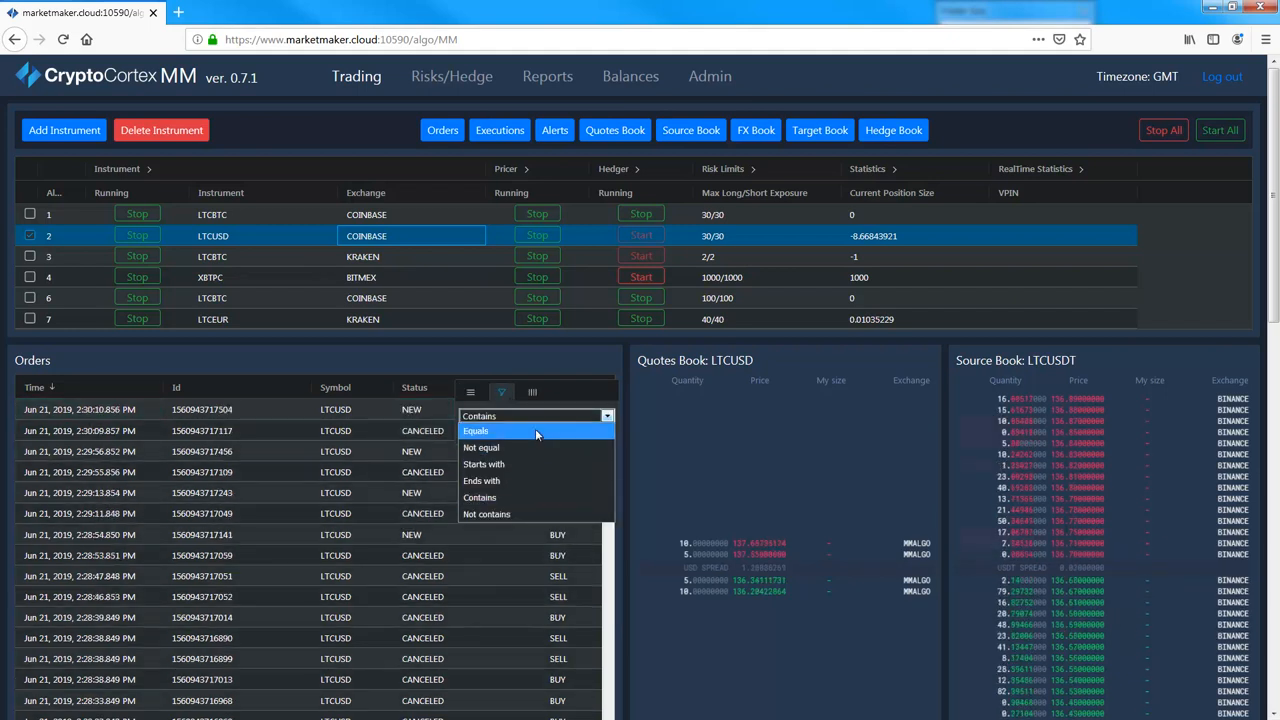
pyautogui.click(476, 432)
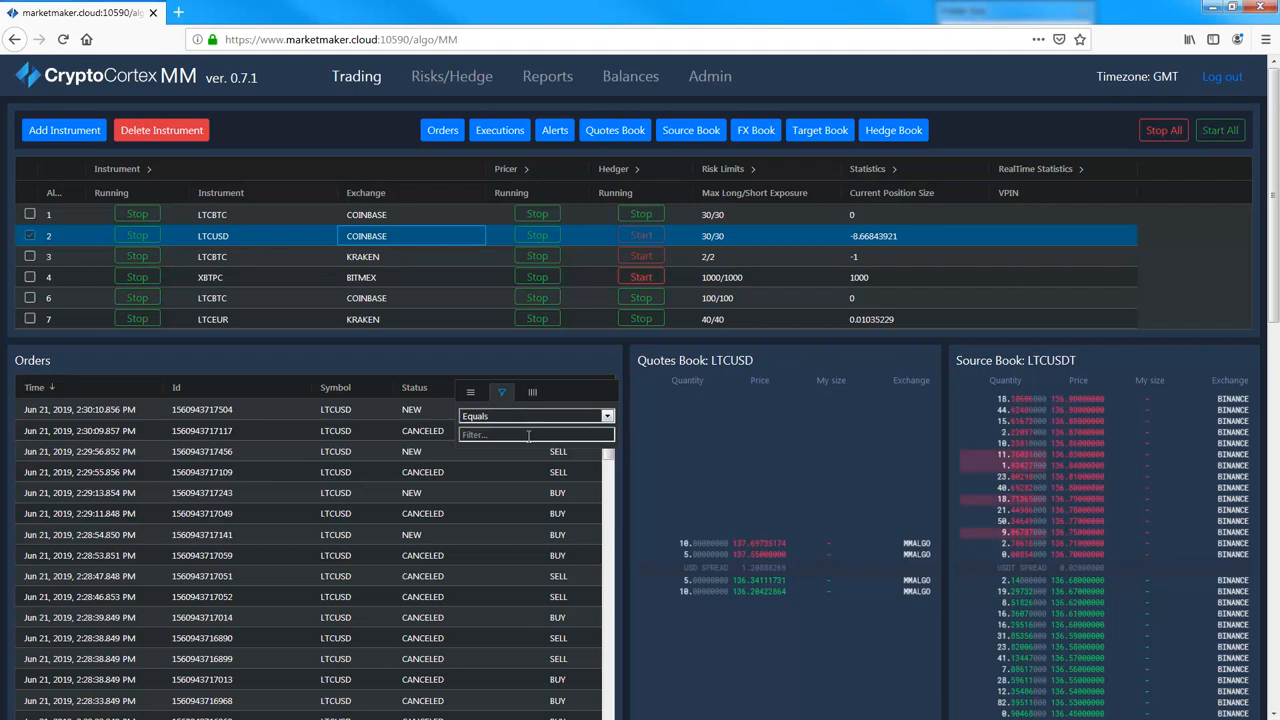
pyautogui.write('NEW')
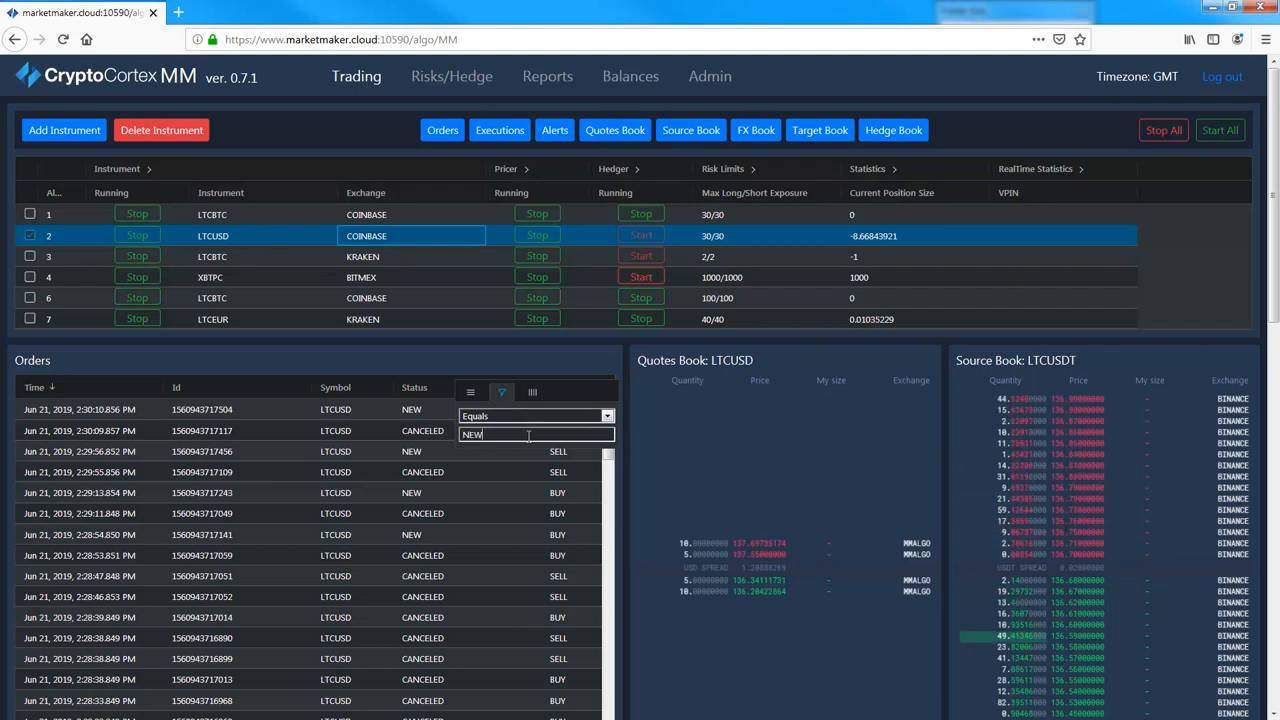